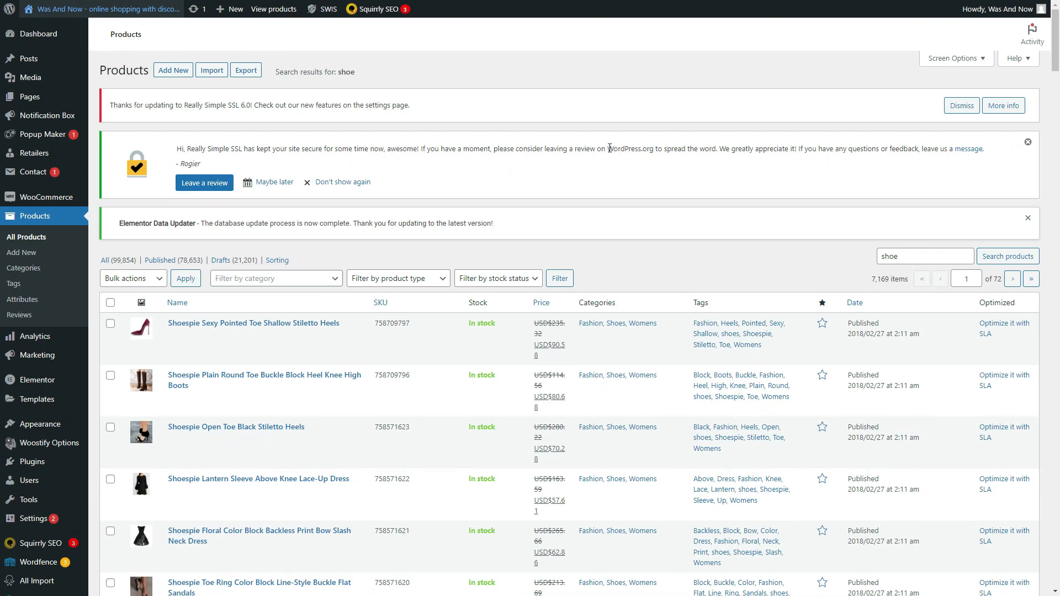
{"action": "mouse_move", "coordinate": [606, 206]}
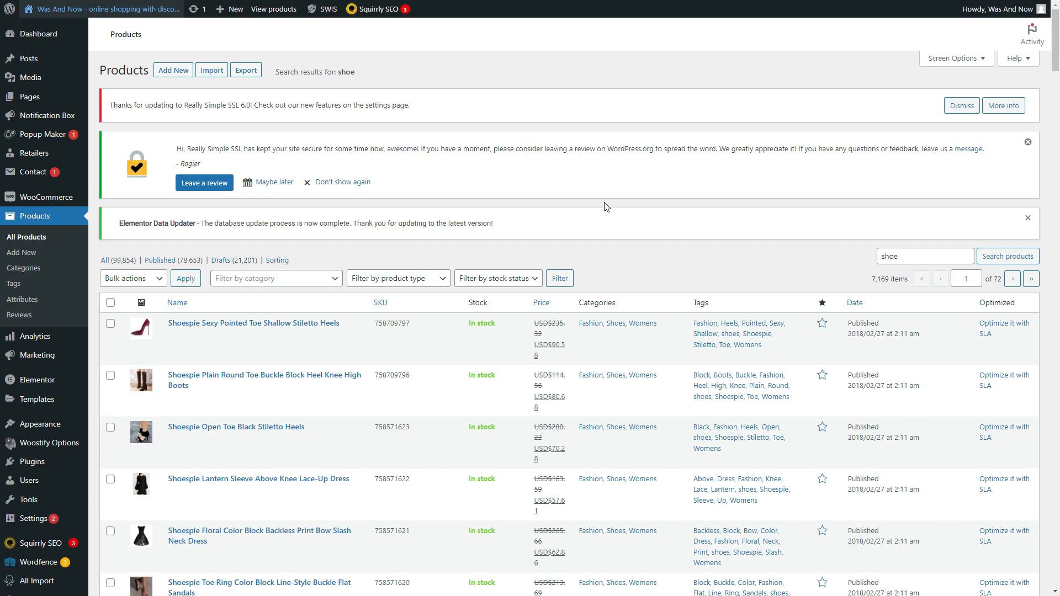
{"action": "mouse_move", "coordinate": [253, 324]}
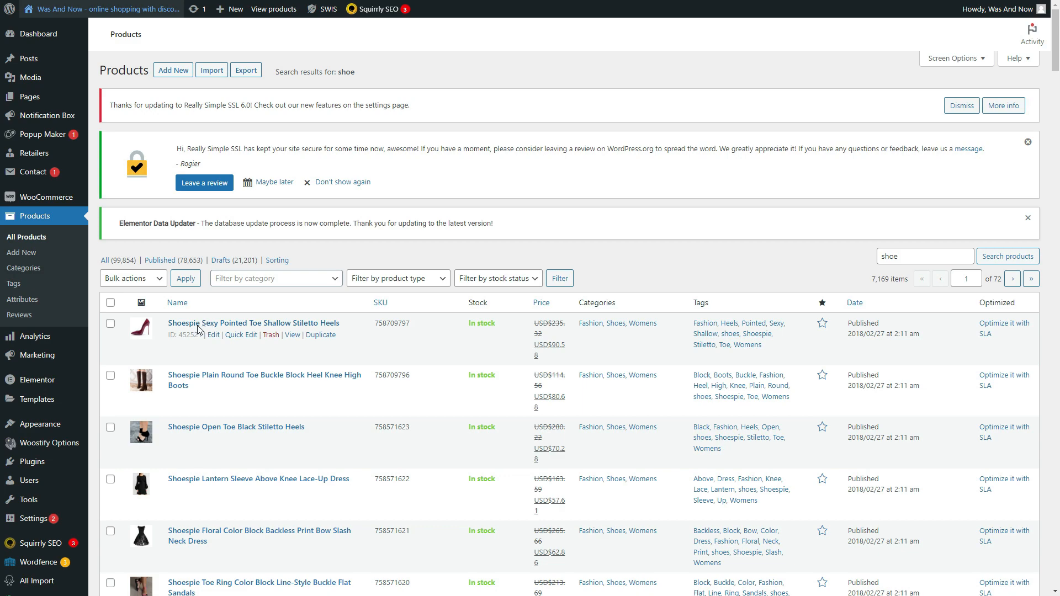
Open the first stiletto heels product and confirm its currency_format custom field value is USD$.
{"action": "left_click", "coordinate": [214, 335]}
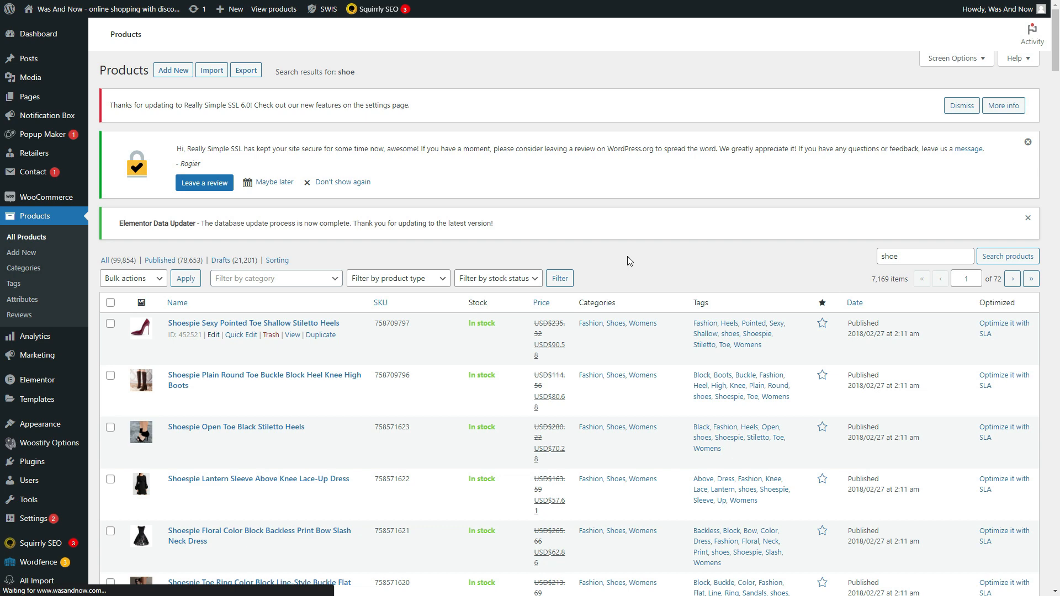
{"action": "left_click", "coordinate": [253, 322]}
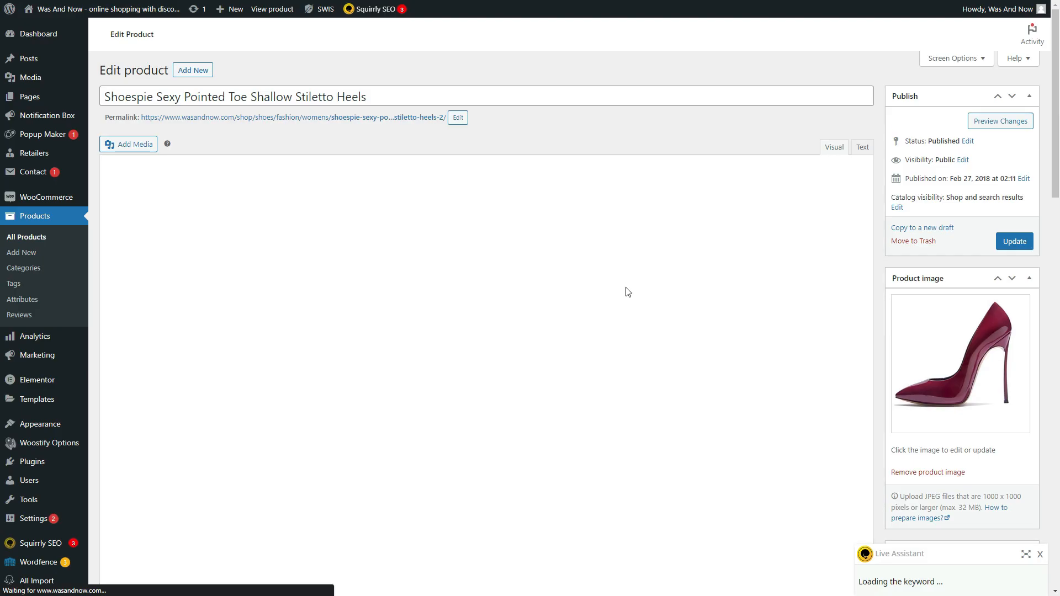
{"action": "scroll", "scroll_direction": "down", "scroll_amount": 3}
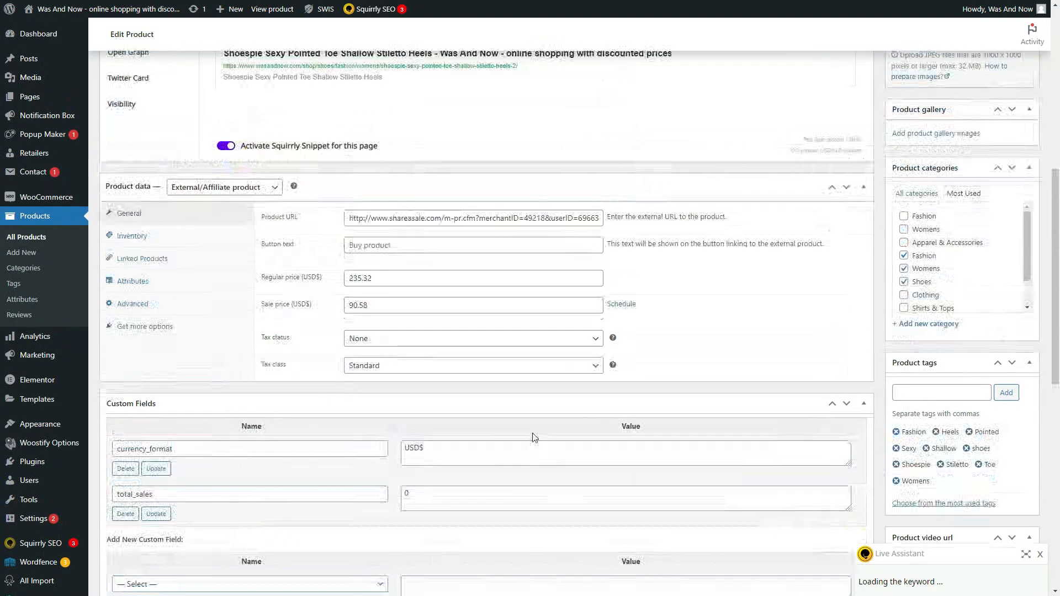
{"action": "scroll", "scroll_direction": "down", "scroll_amount": 3}
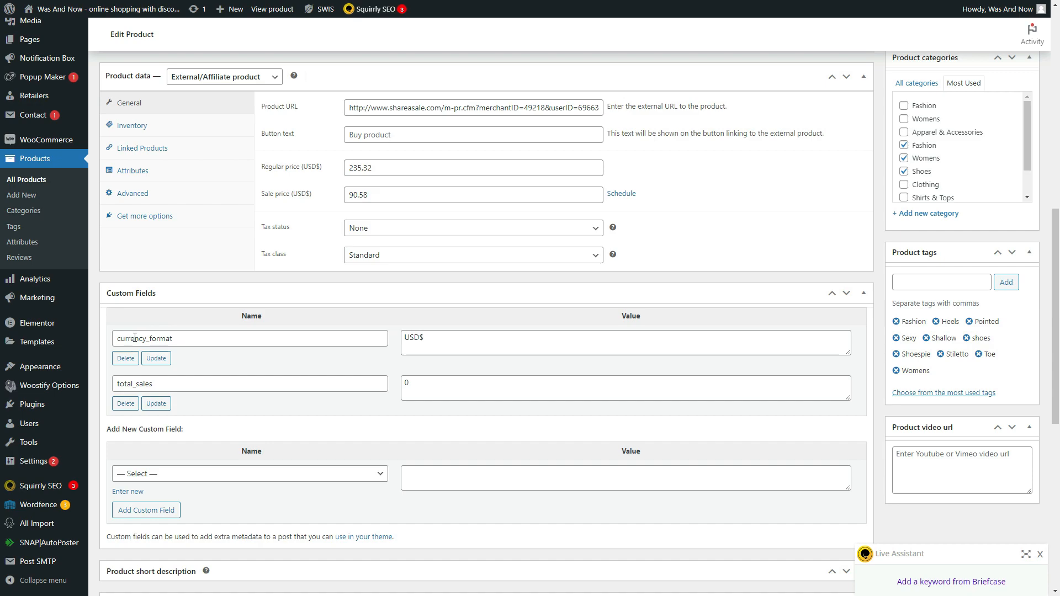
{"action": "mouse_move", "coordinate": [140, 338]}
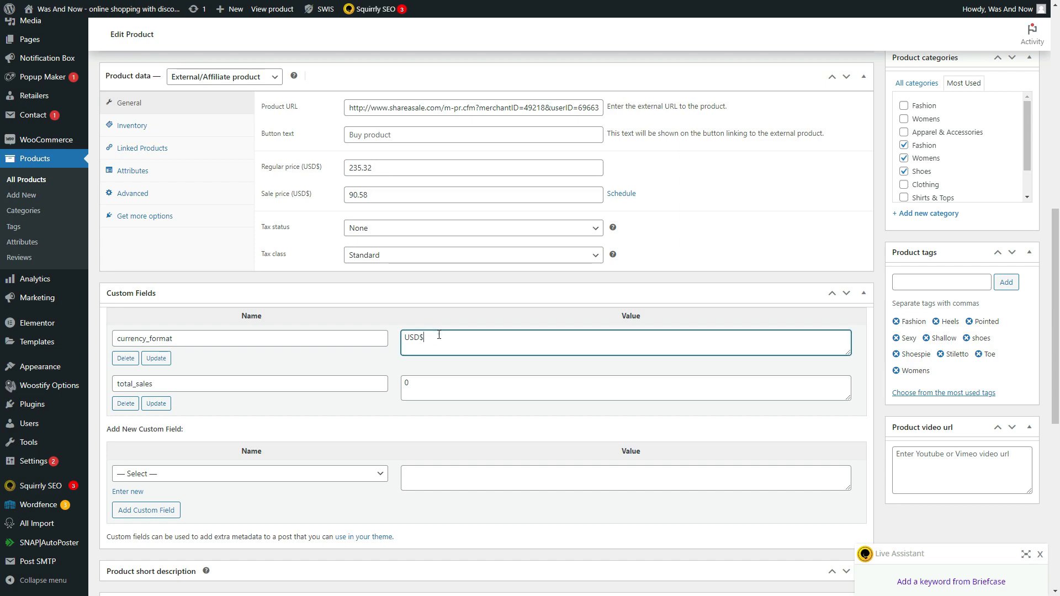
{"action": "double_click", "coordinate": [413, 338]}
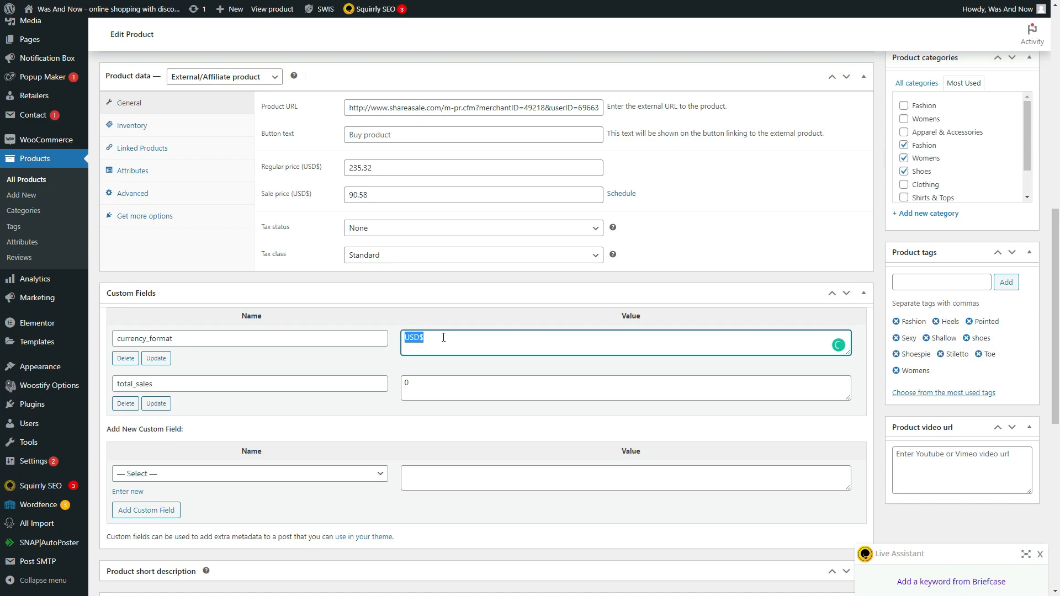
{"action": "scroll", "scroll_direction": "down", "scroll_amount": 3}
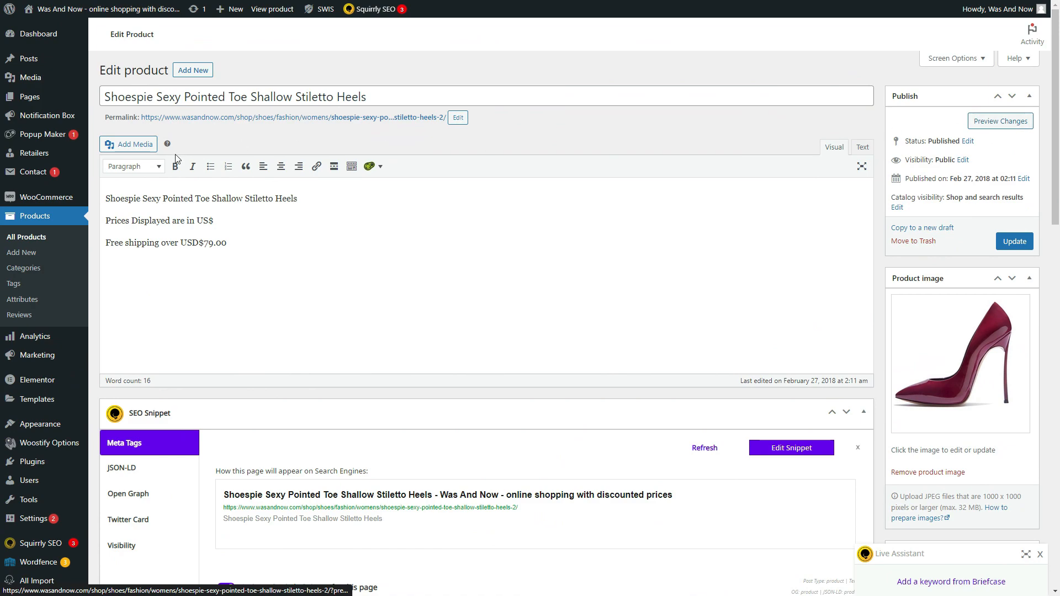
View the product on the storefront, where prices show as USD$235.32 and USD$90.58.
{"action": "left_click", "coordinate": [272, 9]}
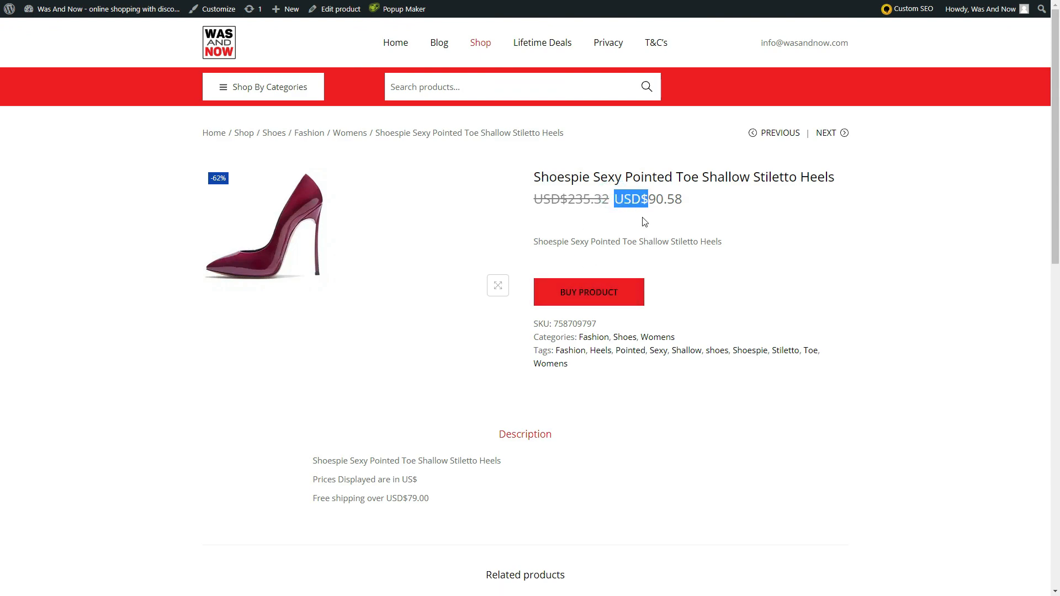
{"action": "mouse_move", "coordinate": [652, 228]}
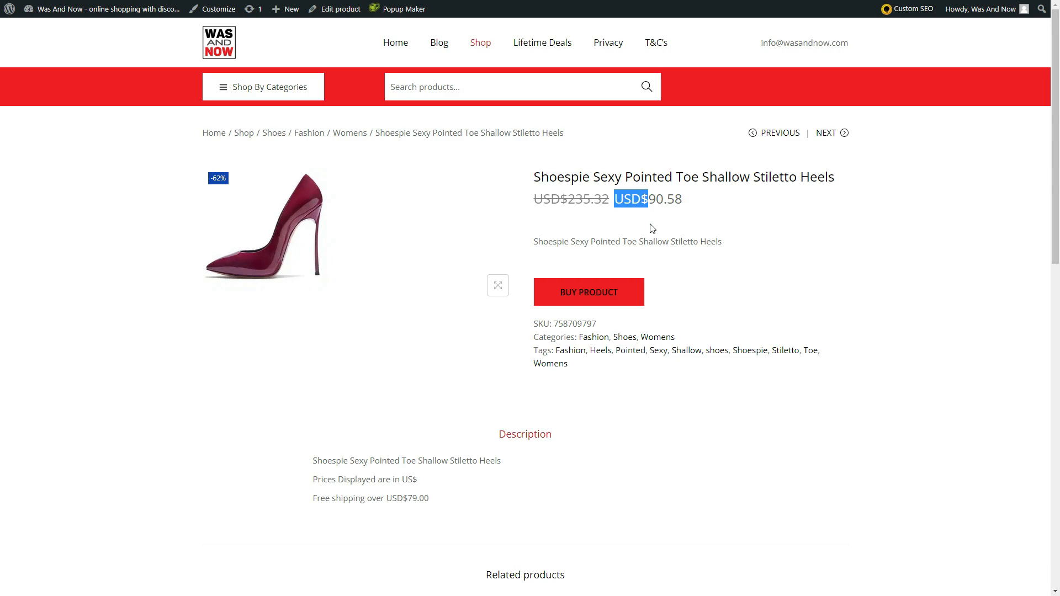
{"action": "mouse_move", "coordinate": [662, 234]}
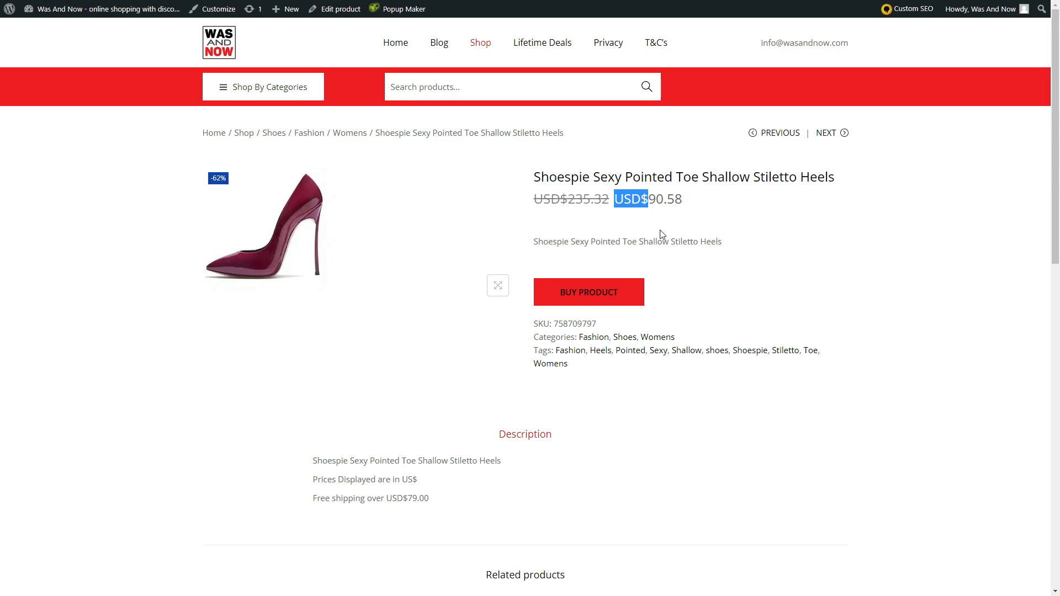
{"action": "mouse_move", "coordinate": [666, 215]}
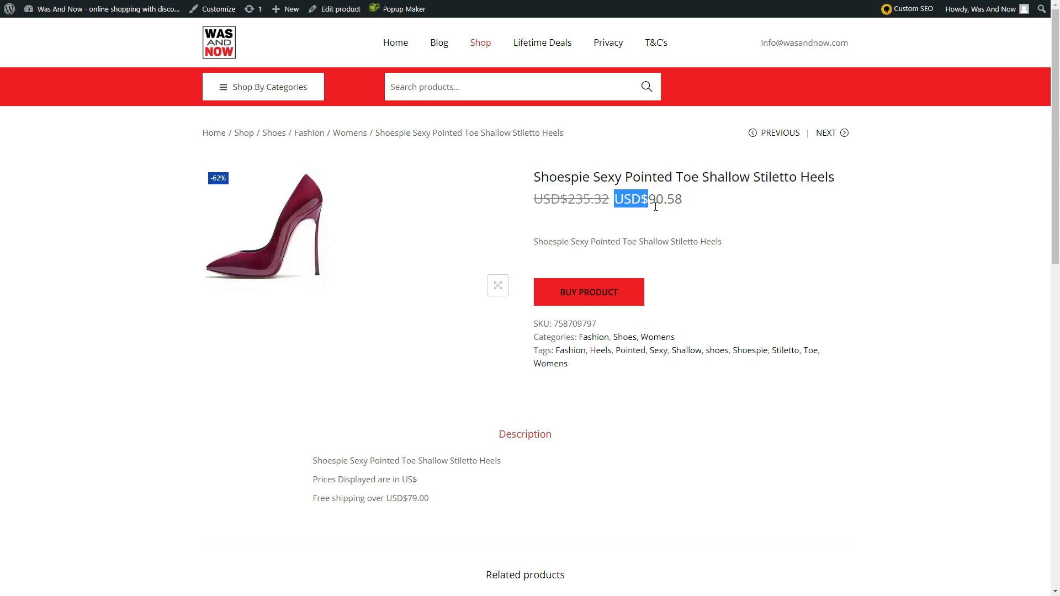
{"action": "mouse_move", "coordinate": [691, 210]}
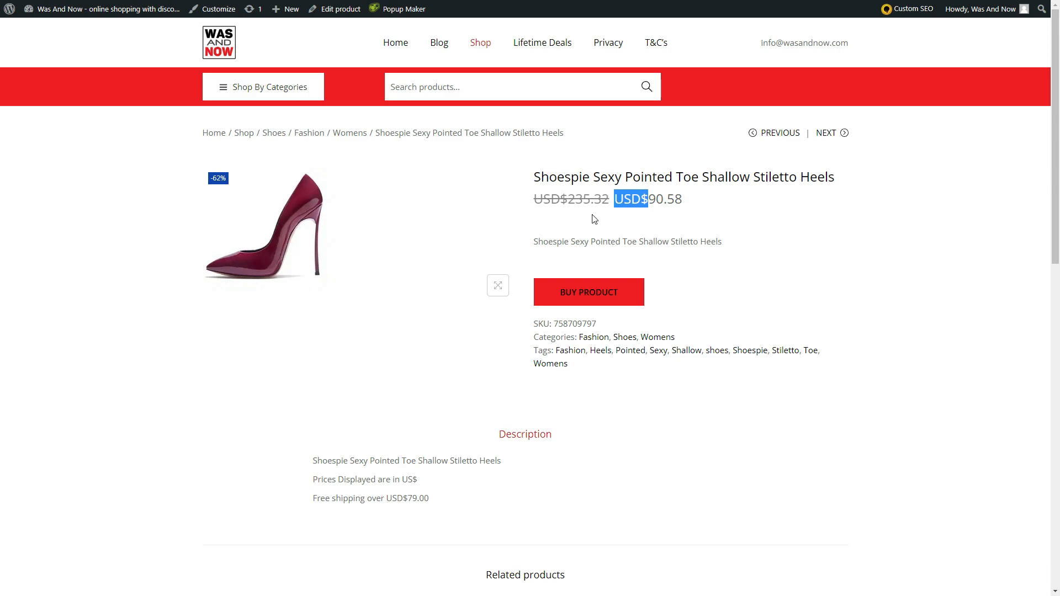
{"action": "mouse_move", "coordinate": [595, 240]}
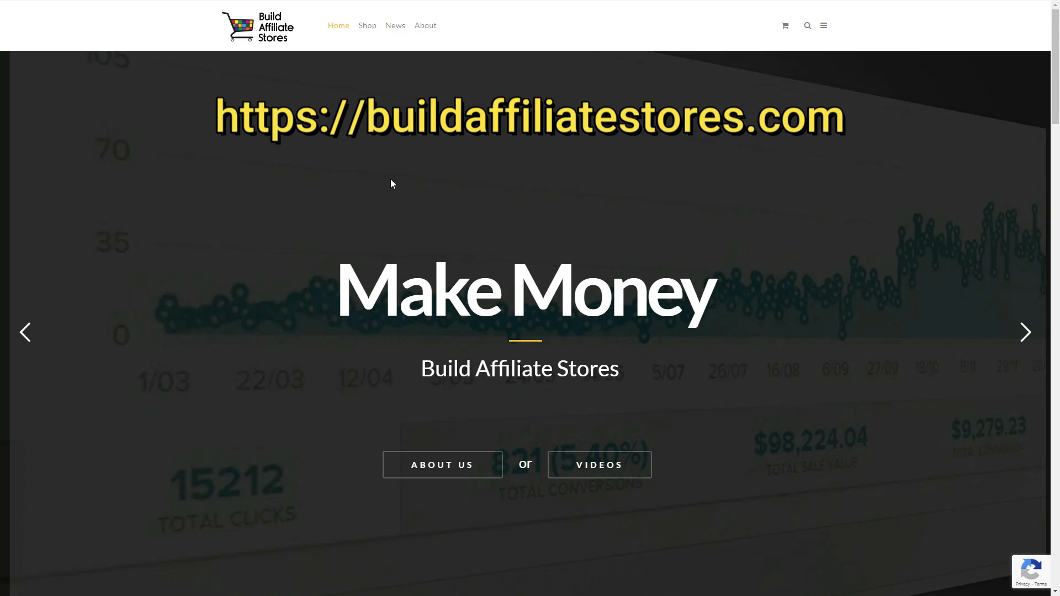
Add the free Custom Currency Format plugin to the cart and proceed to the $0.00 checkout.
{"action": "scroll", "scroll_direction": "down", "scroll_amount": 3}
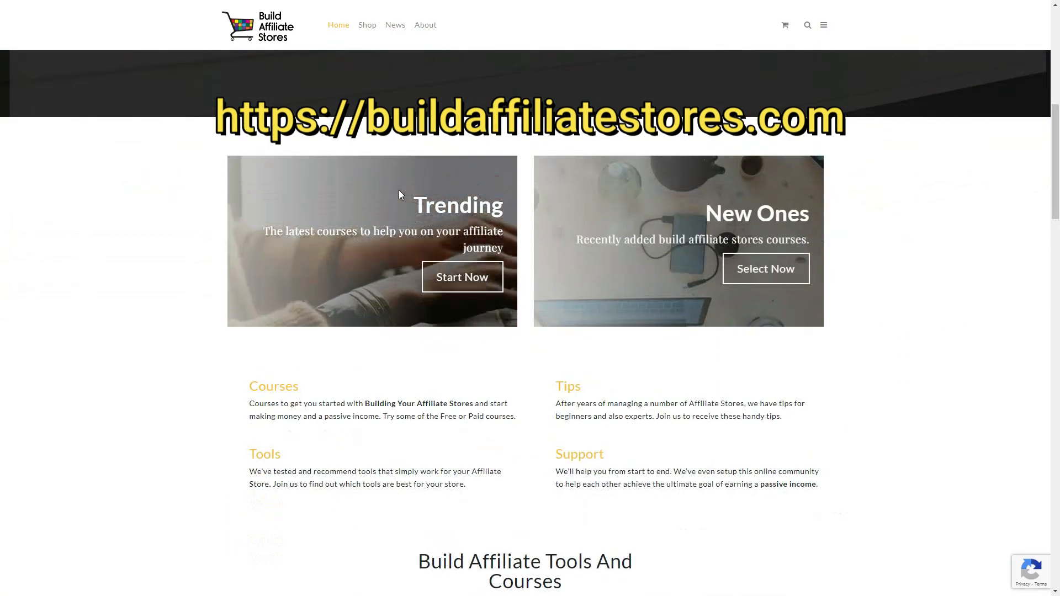
{"action": "scroll", "scroll_direction": "down", "scroll_amount": 3}
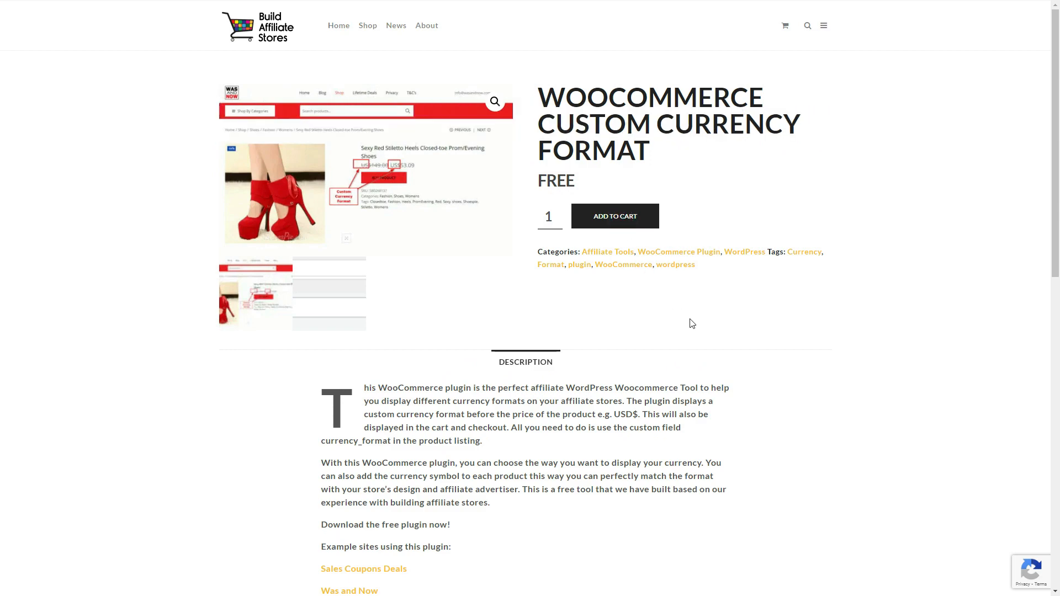
{"action": "left_click", "coordinate": [614, 215]}
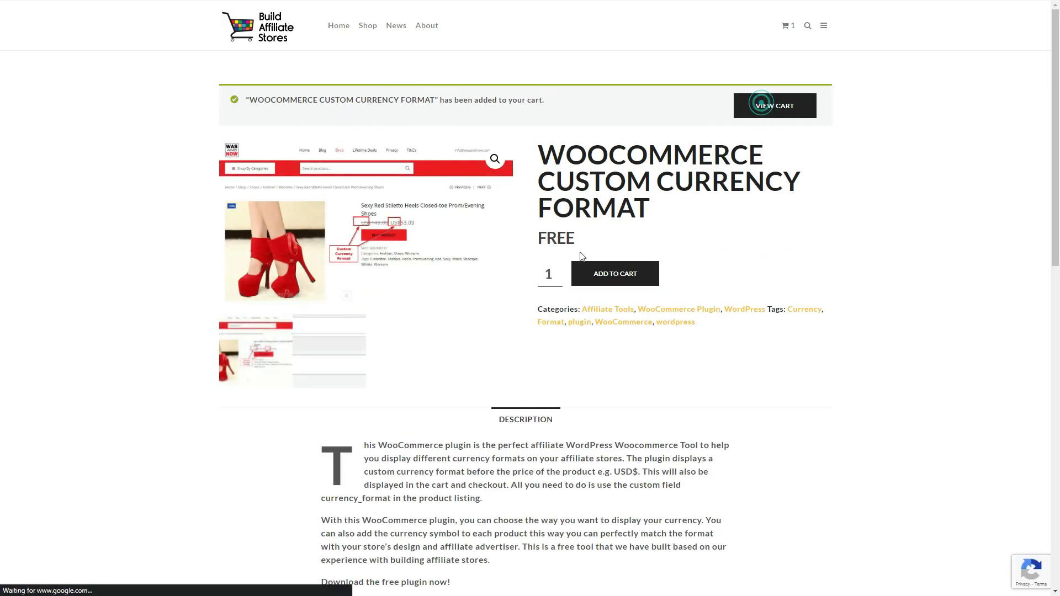
{"action": "left_click", "coordinate": [774, 106]}
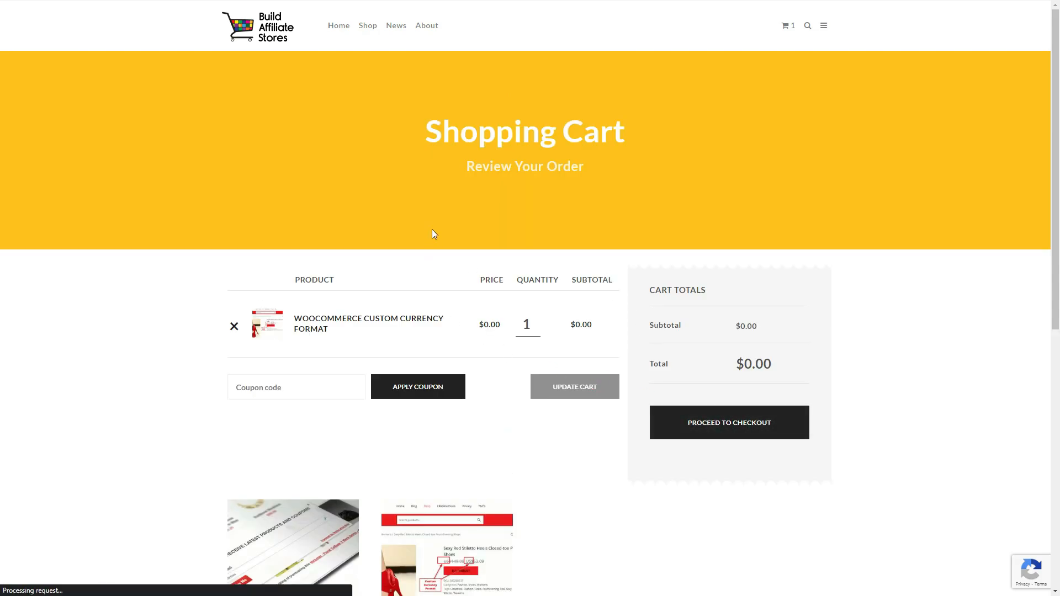
{"action": "left_click", "coordinate": [729, 422]}
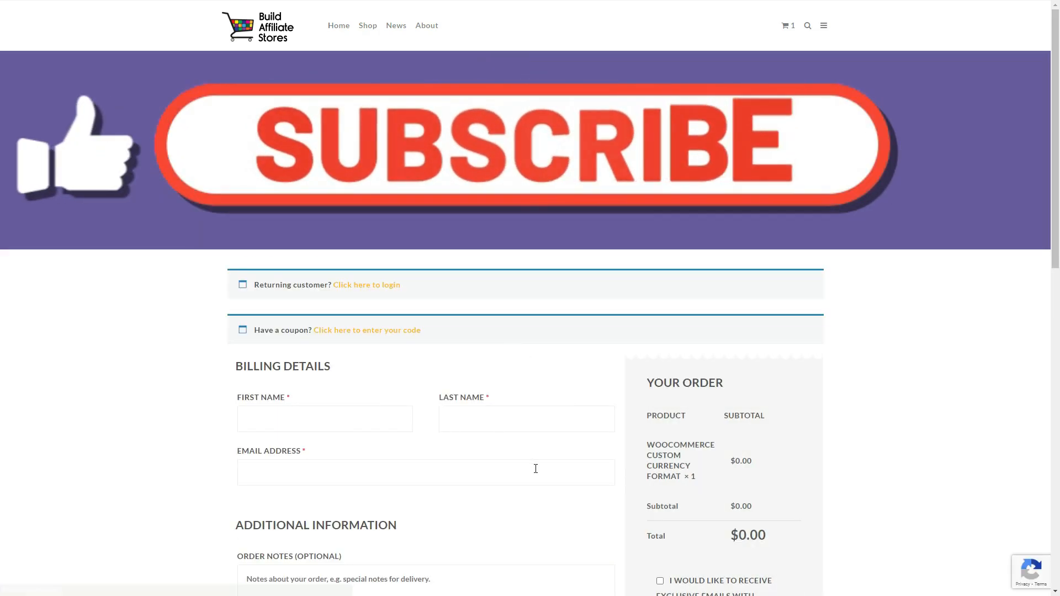
{"action": "scroll", "scroll_direction": "down", "scroll_amount": 3}
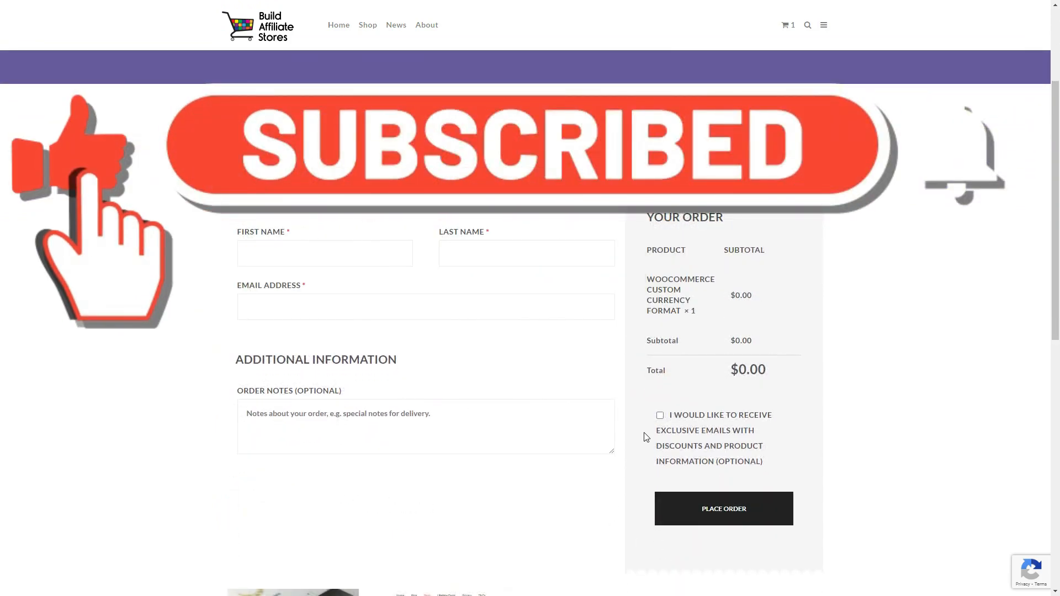